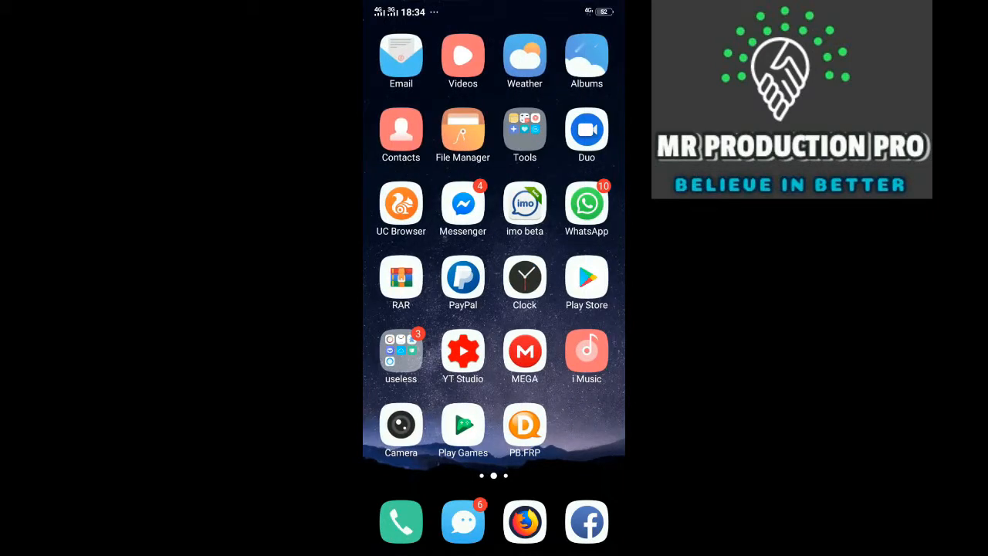
Step: Open Messenger and play the forwarded video, answering the mobile data prompt
{"action": "left_click", "coordinate": [463, 204]}
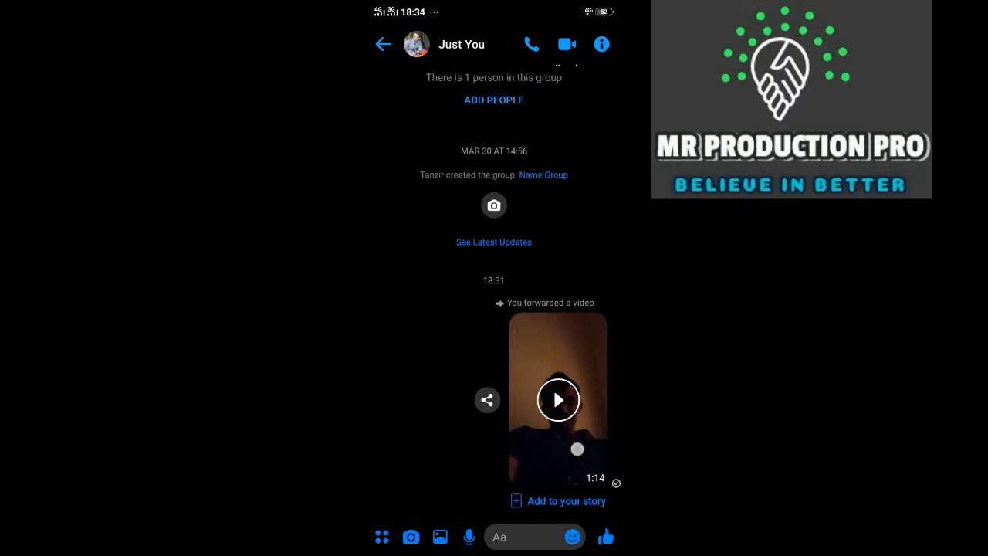
{"action": "left_click", "coordinate": [557, 399]}
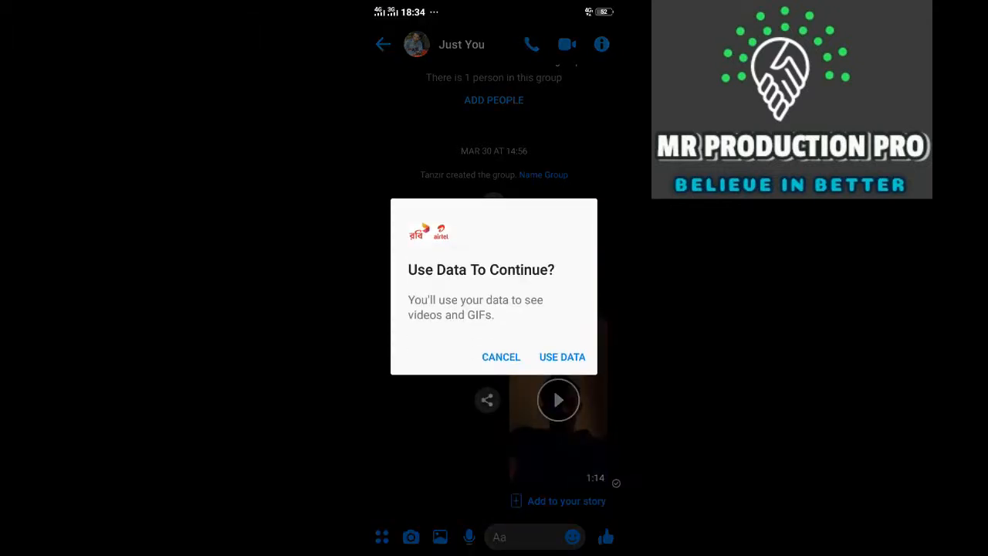
{"action": "left_click", "coordinate": [562, 357]}
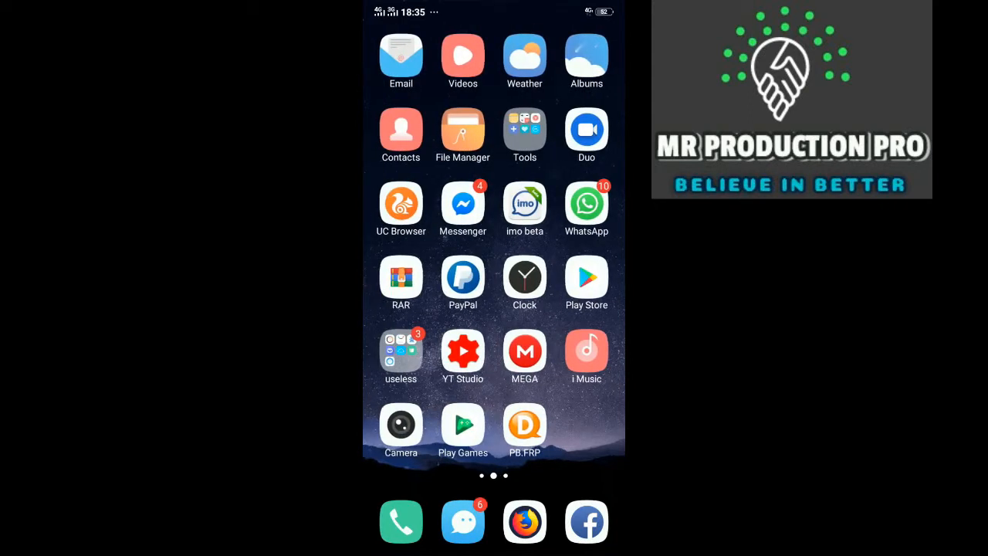
Step: Open Facebook's full menu and go to the Saved items
{"action": "left_click", "coordinate": [586, 521]}
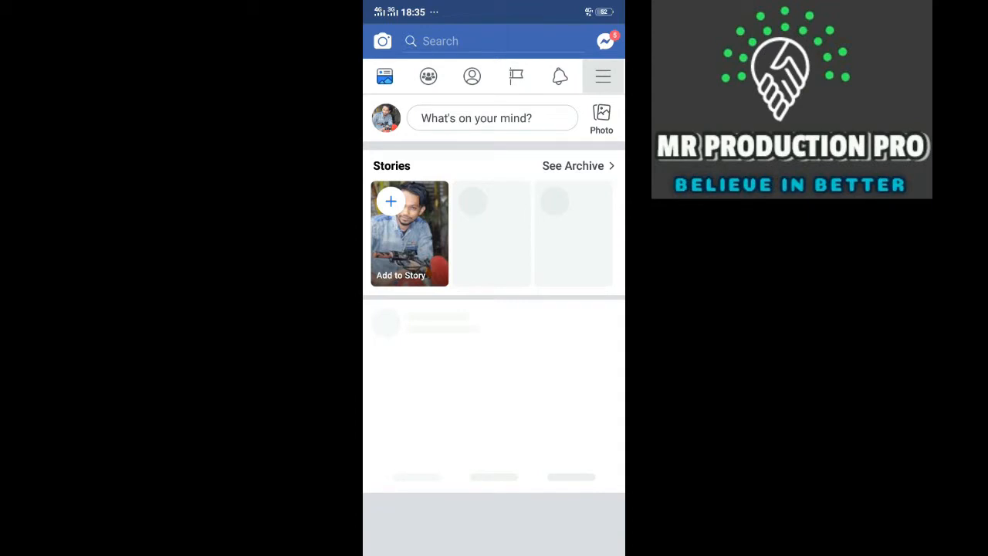
{"action": "left_click", "coordinate": [602, 76]}
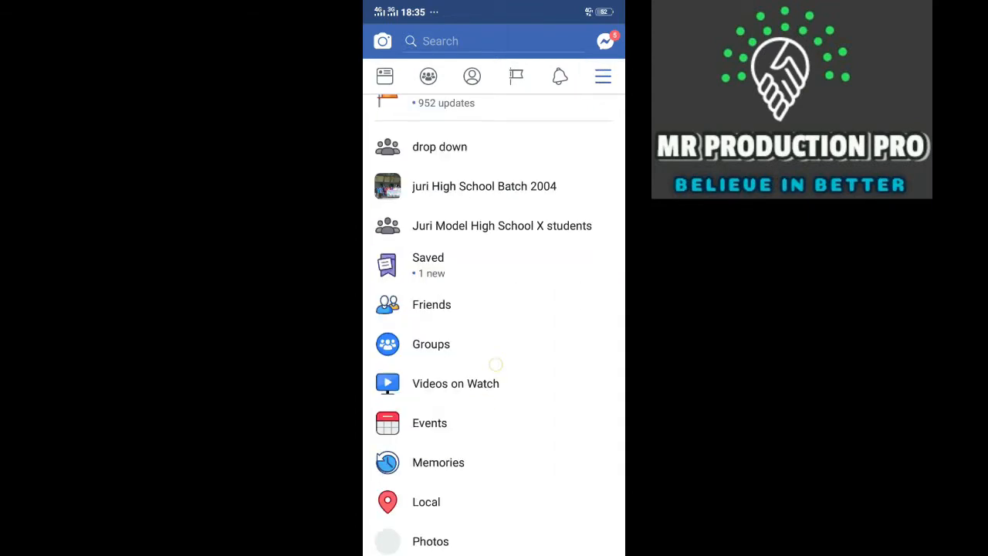
{"action": "scroll", "scroll_direction": "up", "scroll_amount": 3}
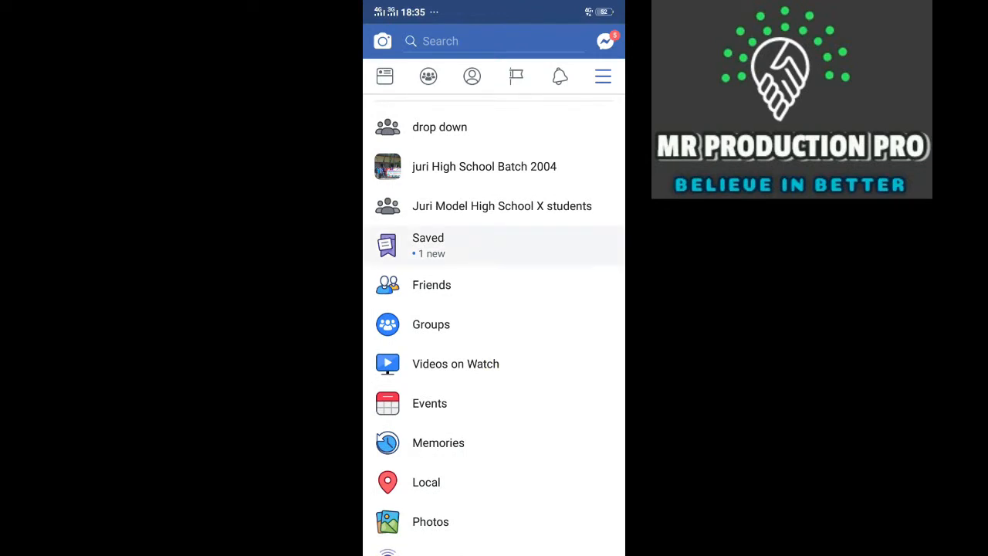
{"action": "left_click", "coordinate": [428, 245]}
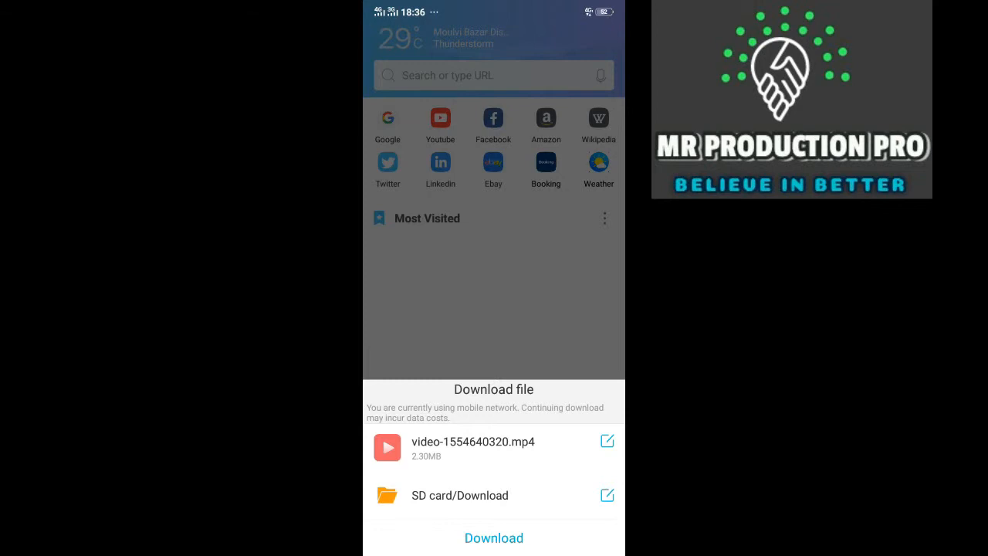
Step: Download video-1554640320.mp4 (2.30 MB) to SD card/Download
{"action": "left_click", "coordinate": [493, 537]}
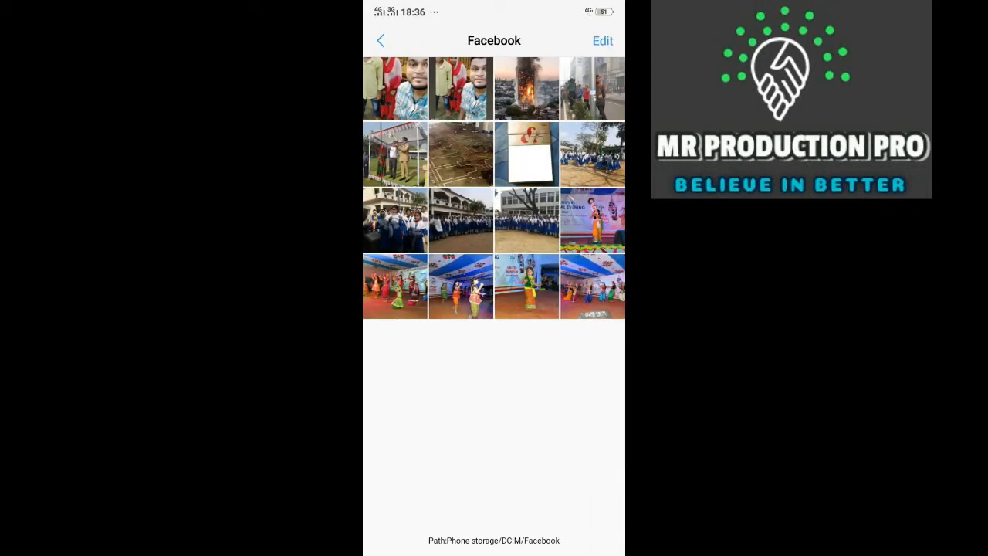
Step: Browse the albums list, checking the Download (1 photo) and Videos (20 clips) albums
{"action": "left_click", "coordinate": [380, 40]}
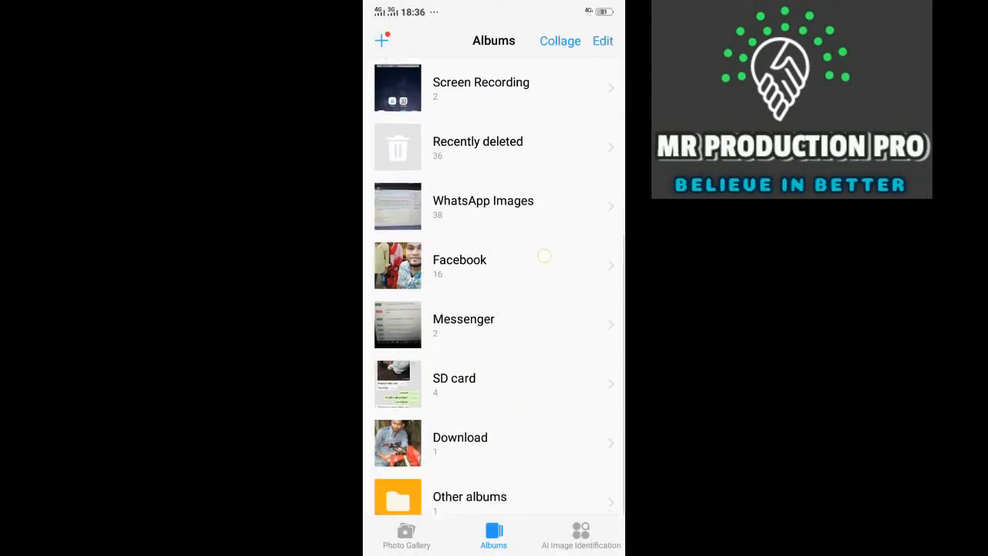
{"action": "scroll", "scroll_direction": "down", "scroll_amount": 3}
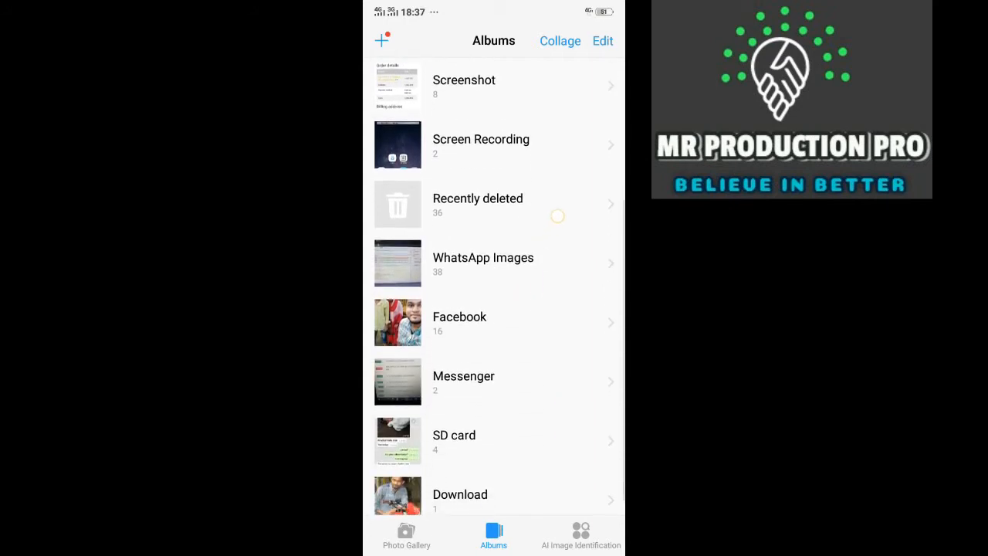
{"action": "scroll", "scroll_direction": "up", "scroll_amount": 3}
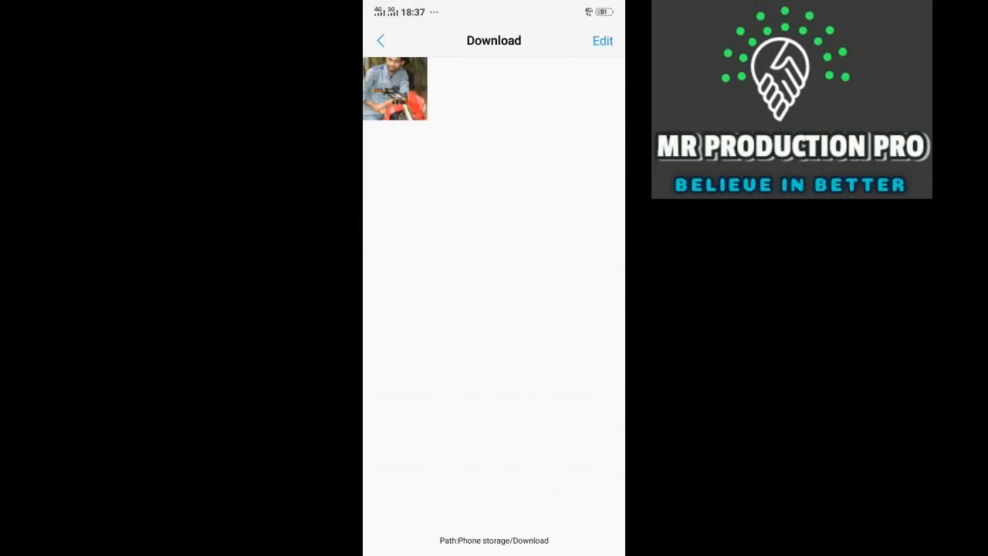
{"action": "left_click", "coordinate": [380, 40]}
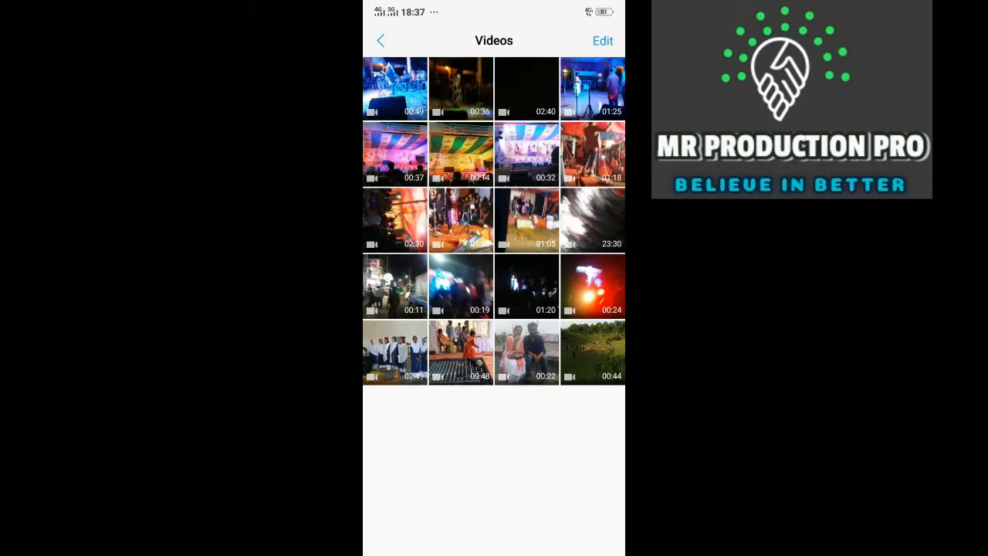
{"action": "left_click", "coordinate": [379, 40]}
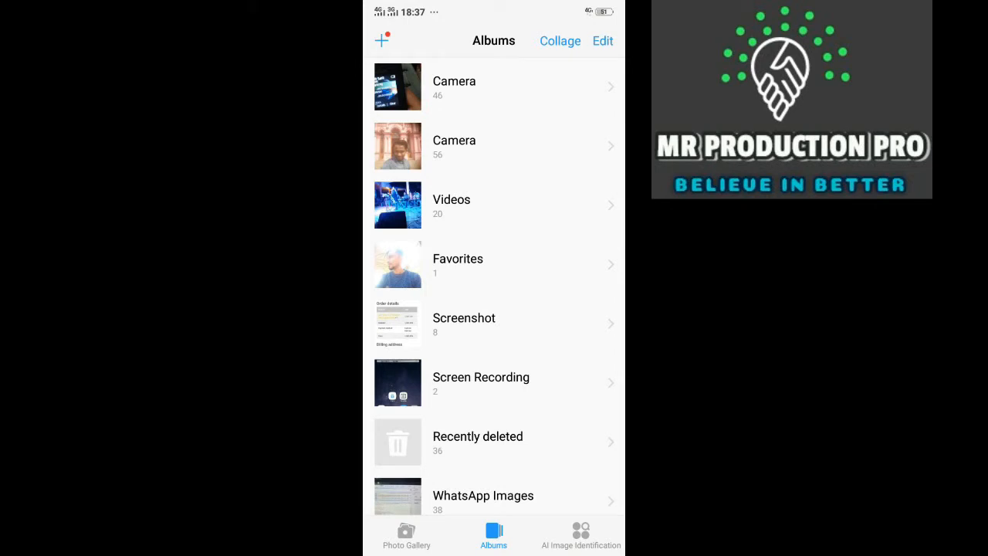
{"action": "scroll", "scroll_direction": "down", "scroll_amount": 3}
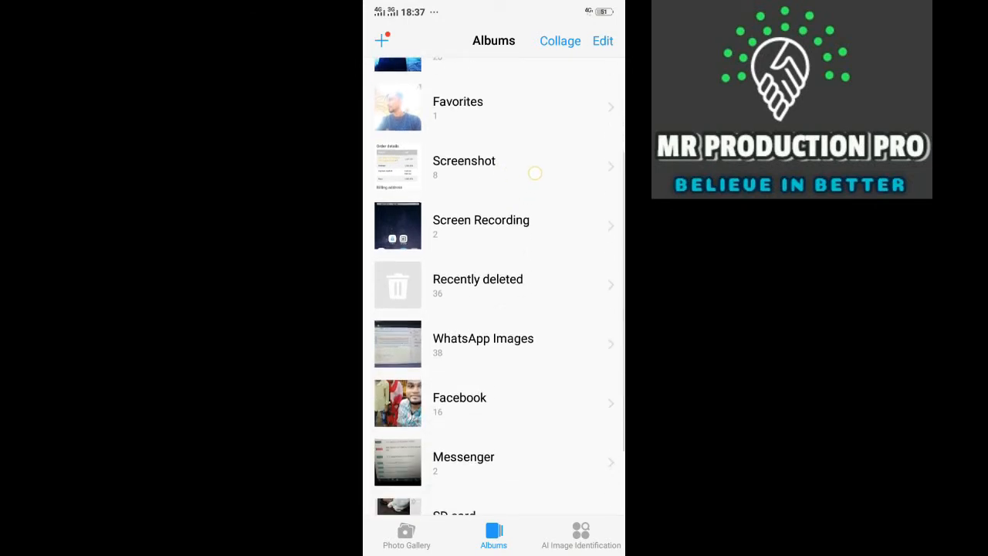
{"action": "scroll", "scroll_direction": "up", "scroll_amount": 3}
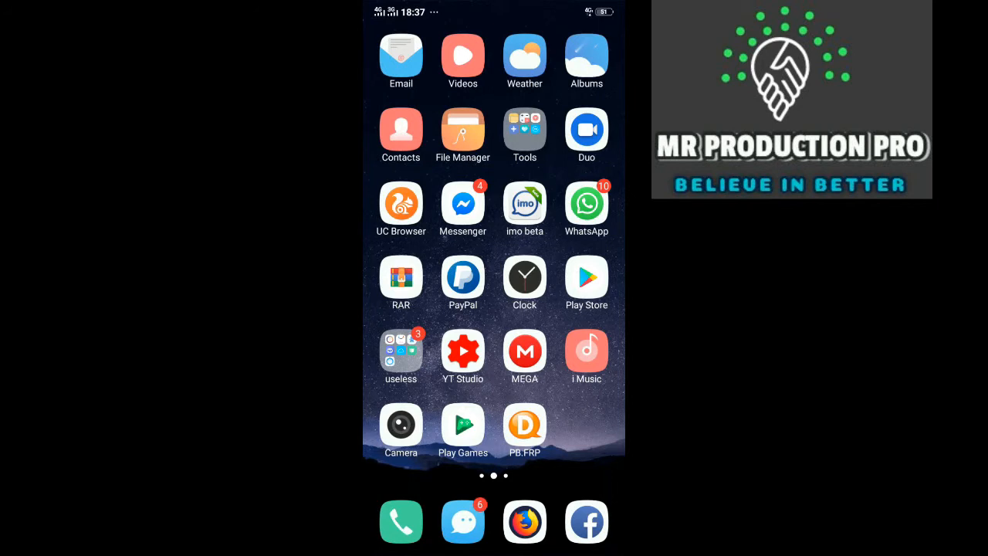
{"action": "left_click", "coordinate": [462, 135]}
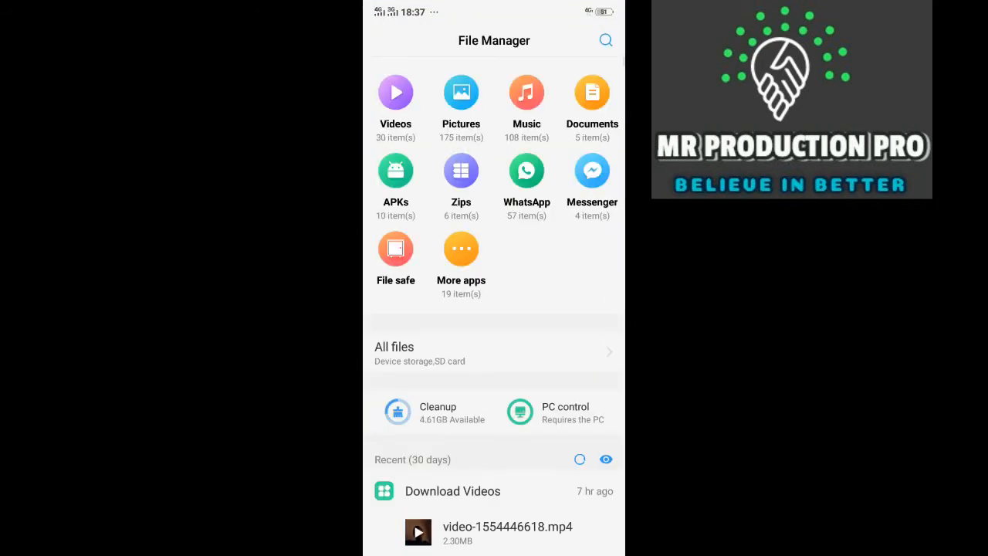
{"action": "left_click", "coordinate": [395, 92]}
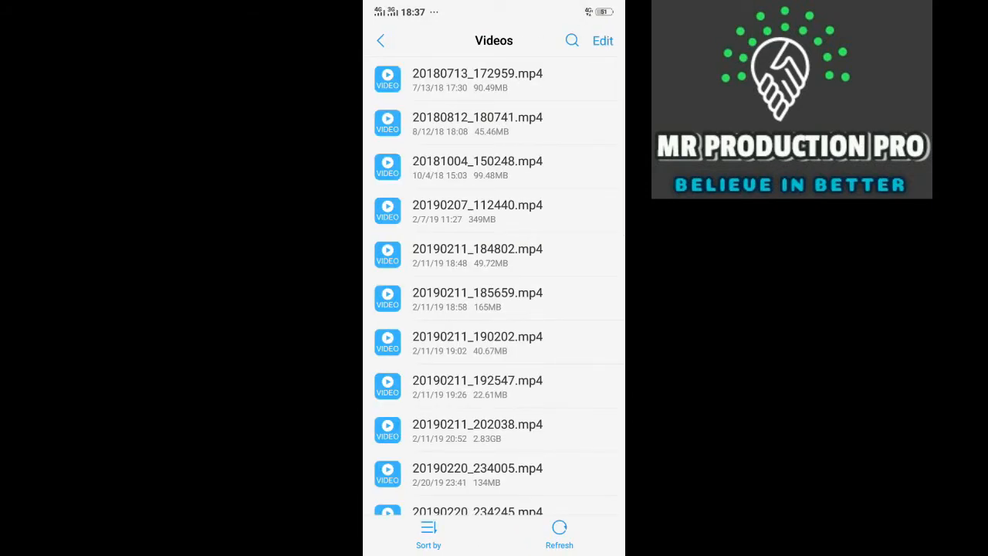
{"action": "left_click", "coordinate": [428, 532]}
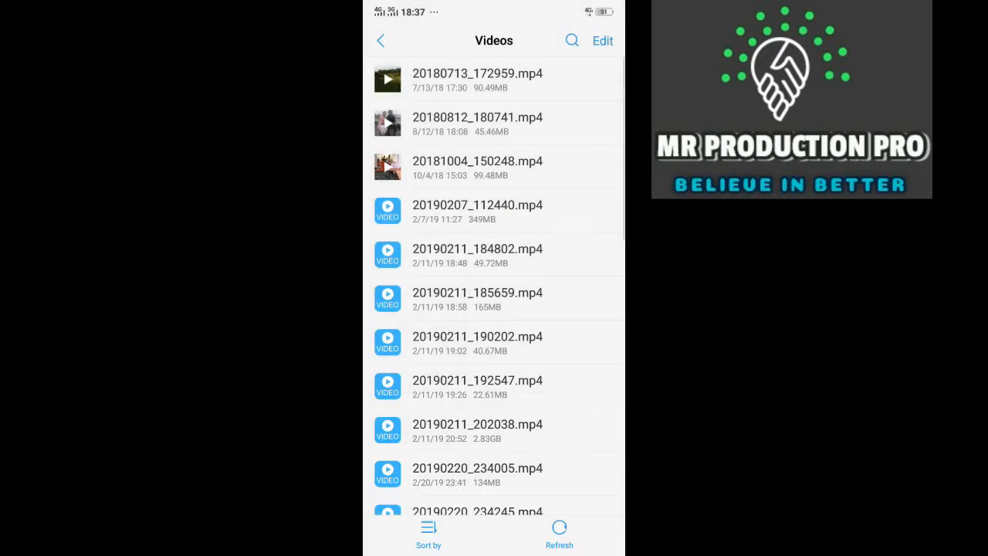
{"action": "scroll", "scroll_direction": "up", "scroll_amount": 3}
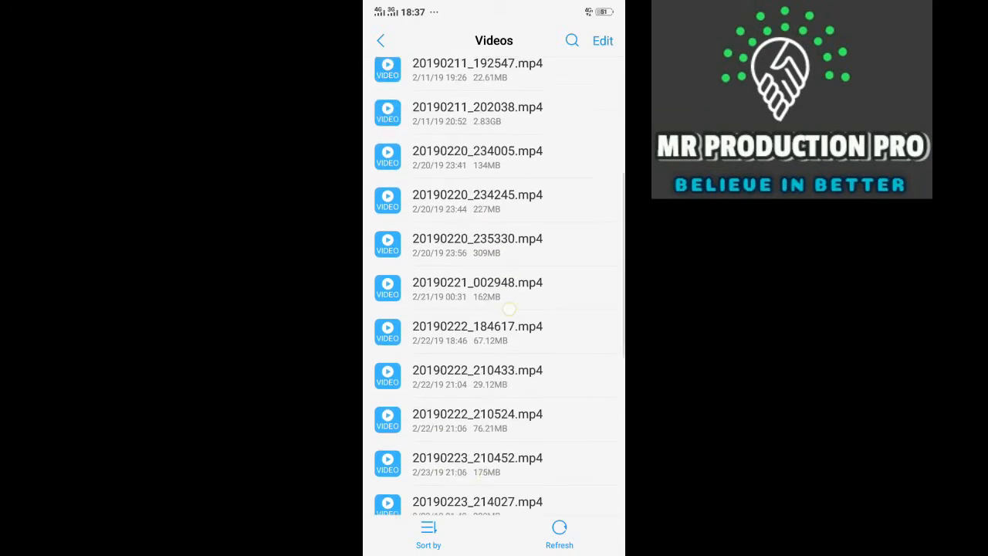
{"action": "scroll", "scroll_direction": "down", "scroll_amount": 3}
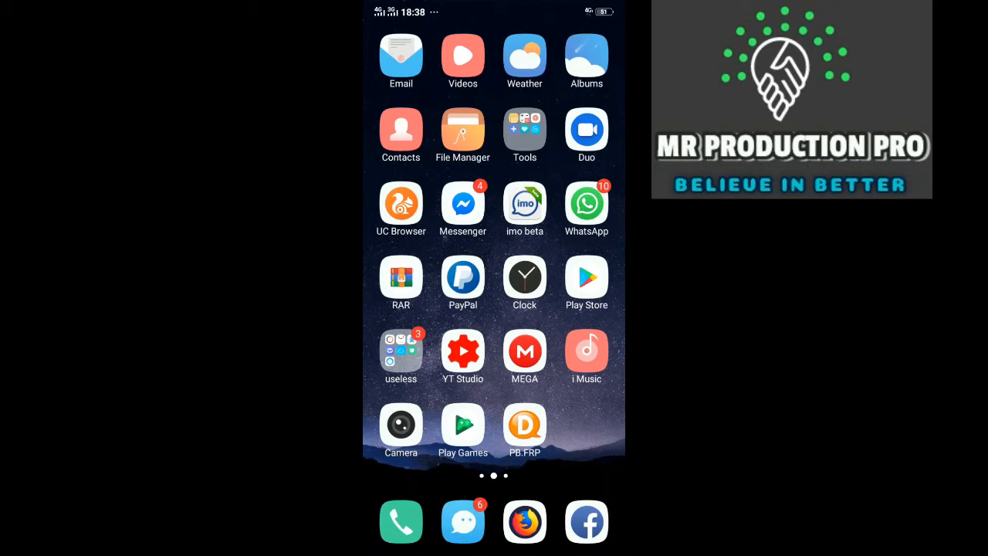
Step: Open File Manager again and choose Share for a video in the Videos list
{"action": "left_click", "coordinate": [462, 57]}
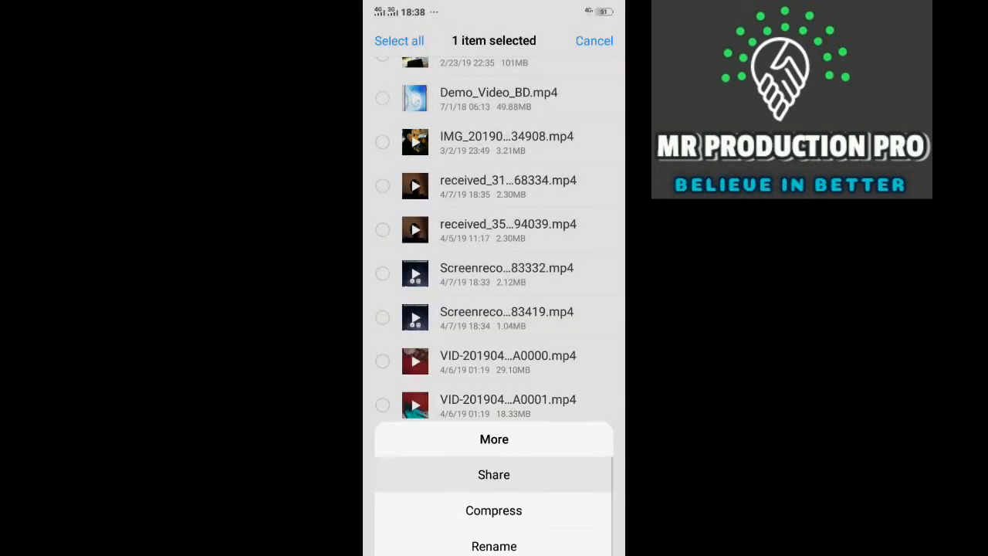
{"action": "left_click", "coordinate": [493, 474]}
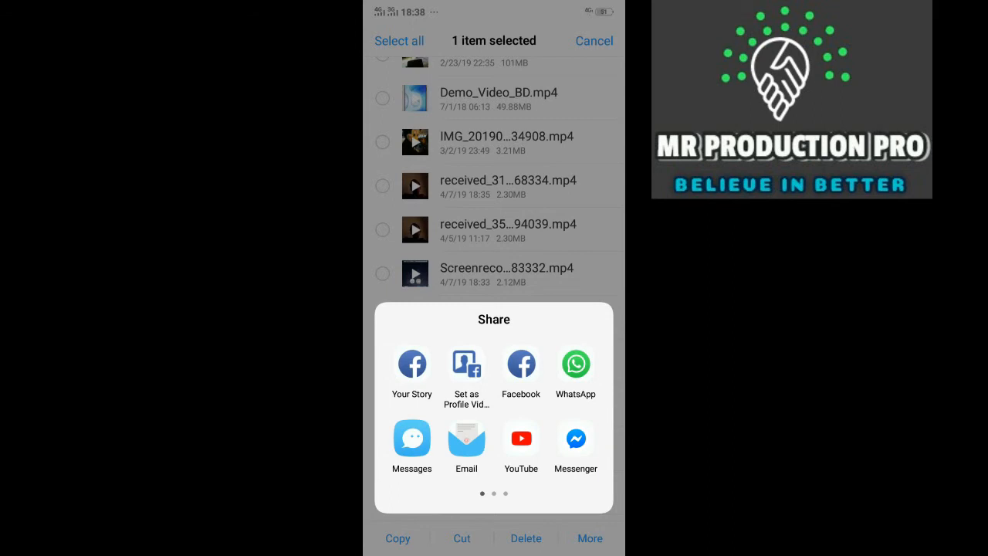
{"action": "scroll", "scroll_direction": "left", "scroll_amount": 3}
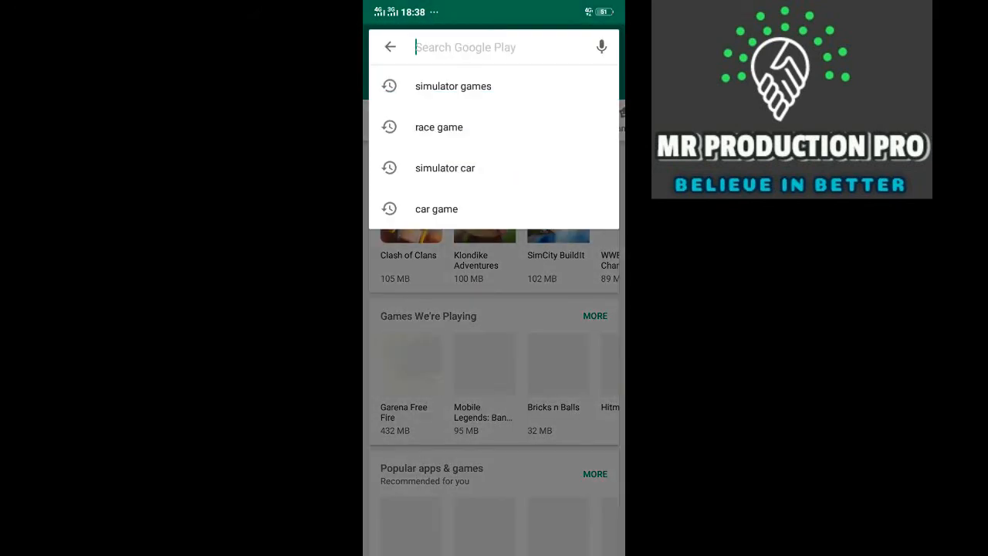
Step: Search Google Play for 'facebook downloader' via the autocomplete suggestion
{"action": "type", "text": "facebook"}
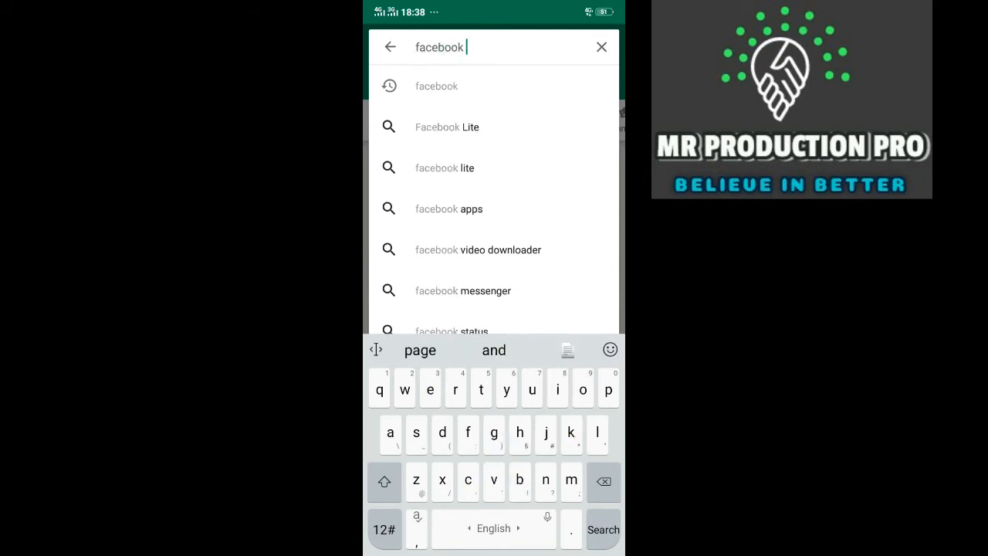
{"action": "type", "text": "d"}
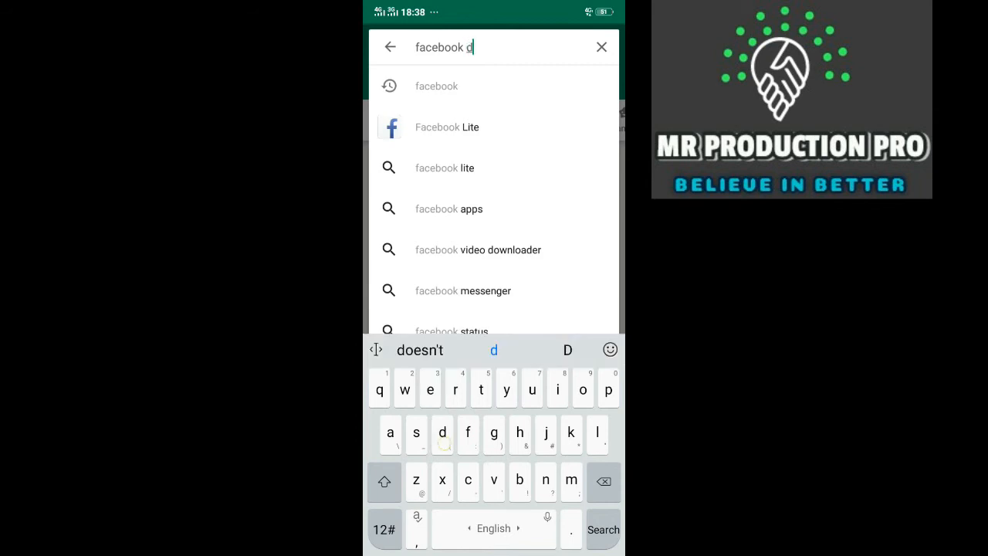
{"action": "type", "text": "o"}
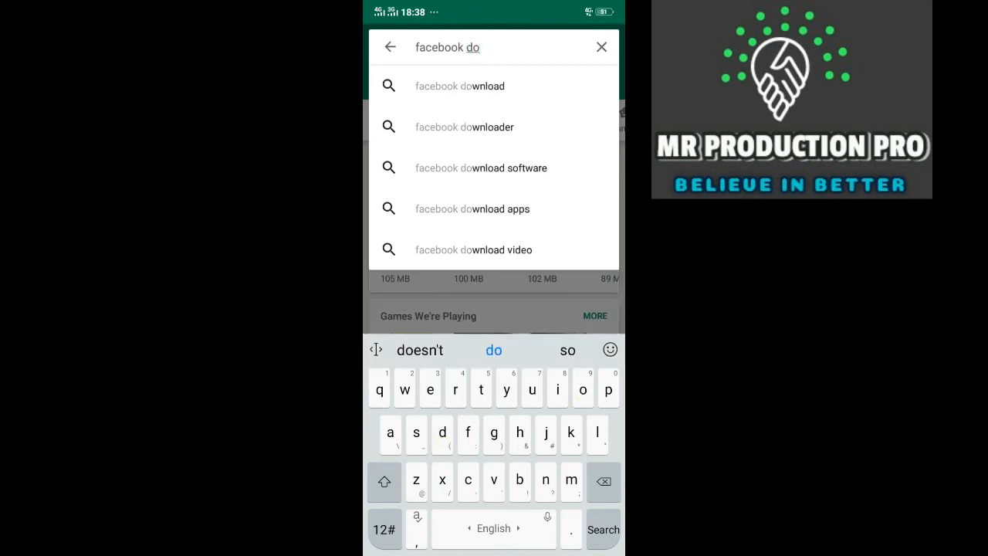
{"action": "left_click", "coordinate": [464, 126]}
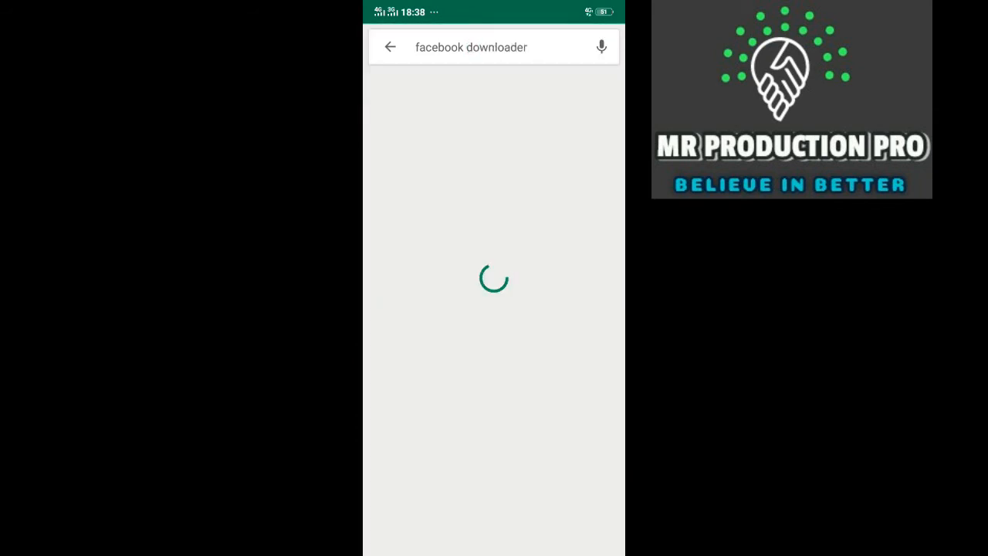